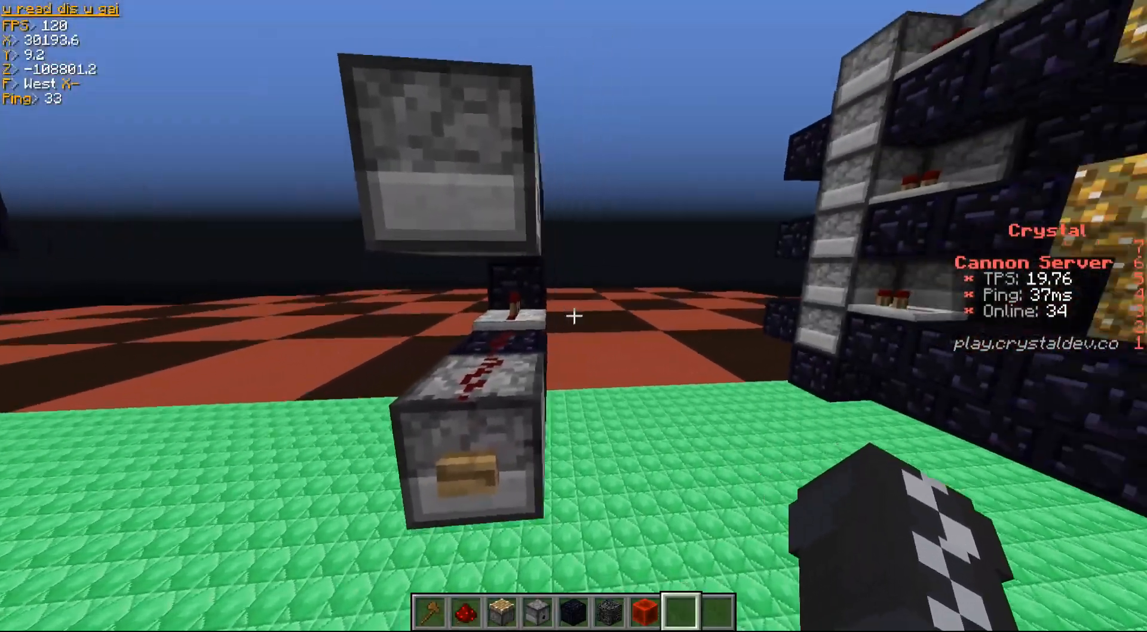
pyautogui.moveTo(573, 315)
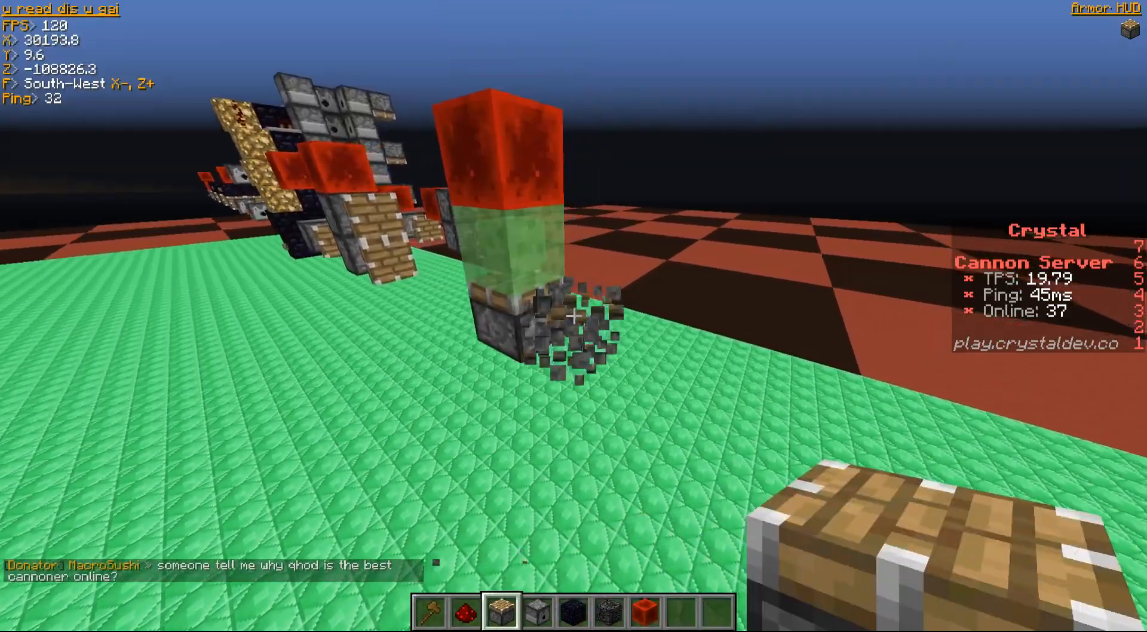
# Walk around the piston, redstone-block and slime extender setups on the emerald platform.
pyautogui.press('e')
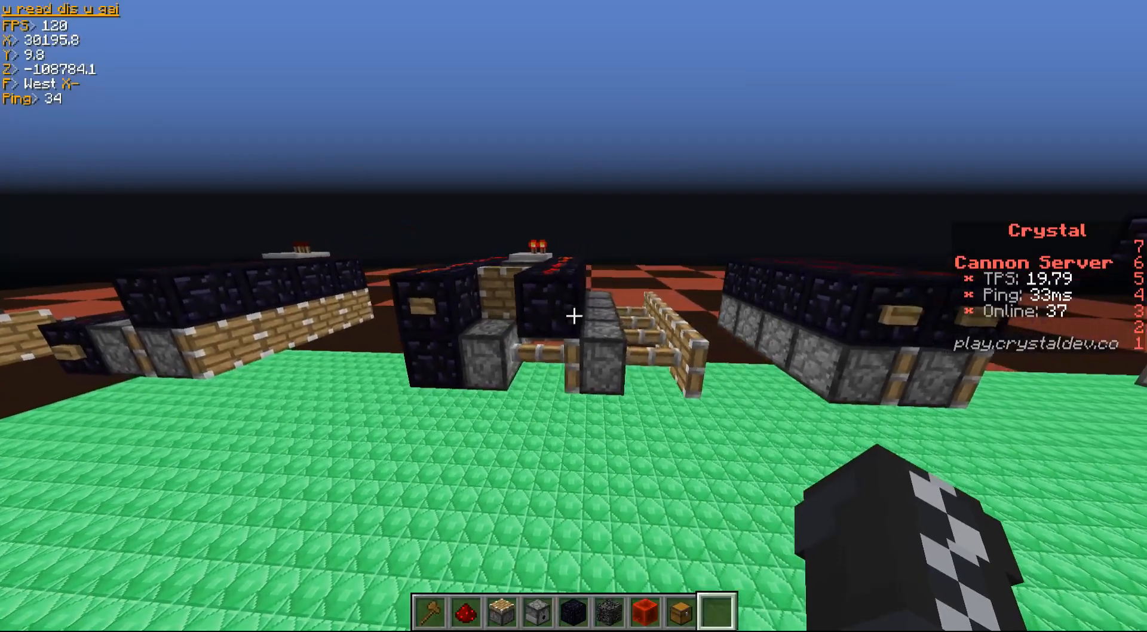
# Walk over to the obsidian sand cannon bases and look over their pistons and fence posts.
pyautogui.press('w')
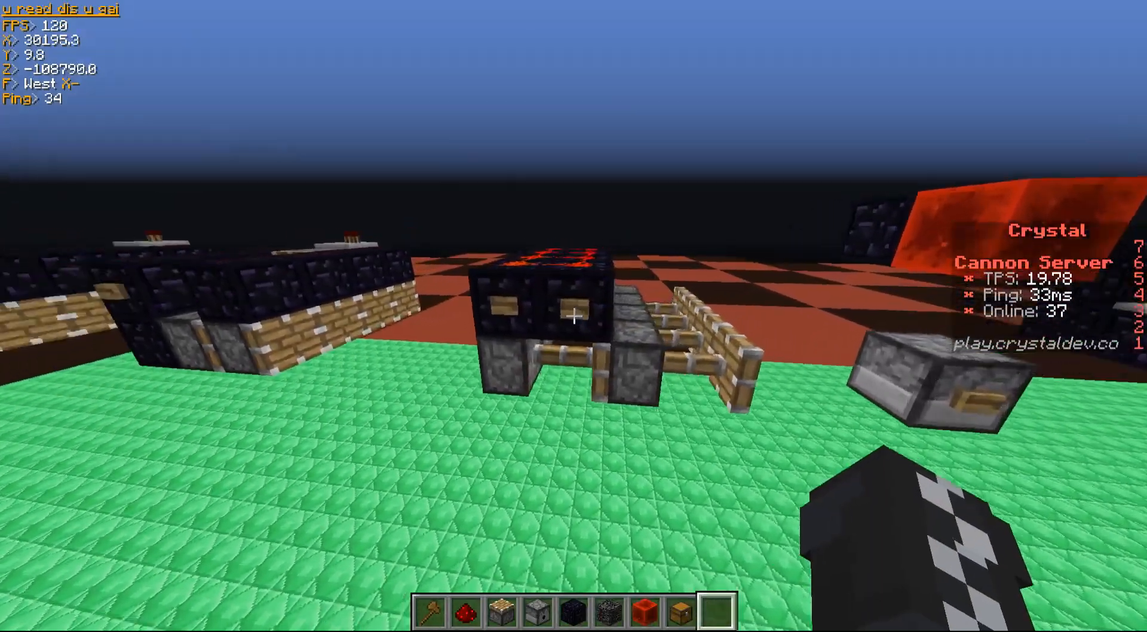
pyautogui.moveTo(574, 315)
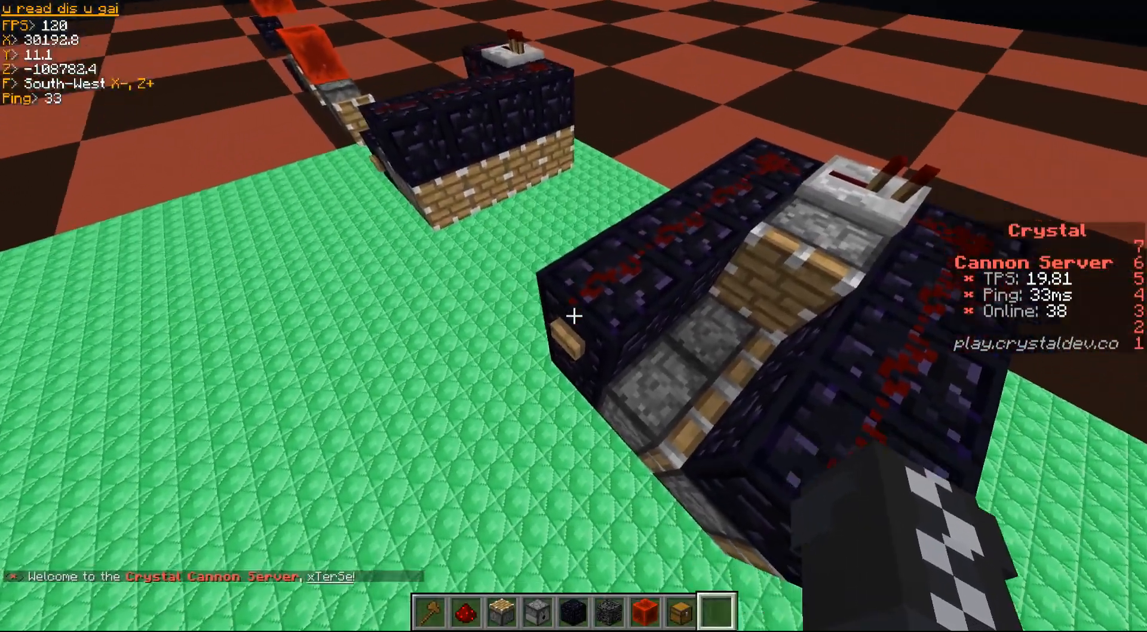
pyautogui.moveTo(574, 315)
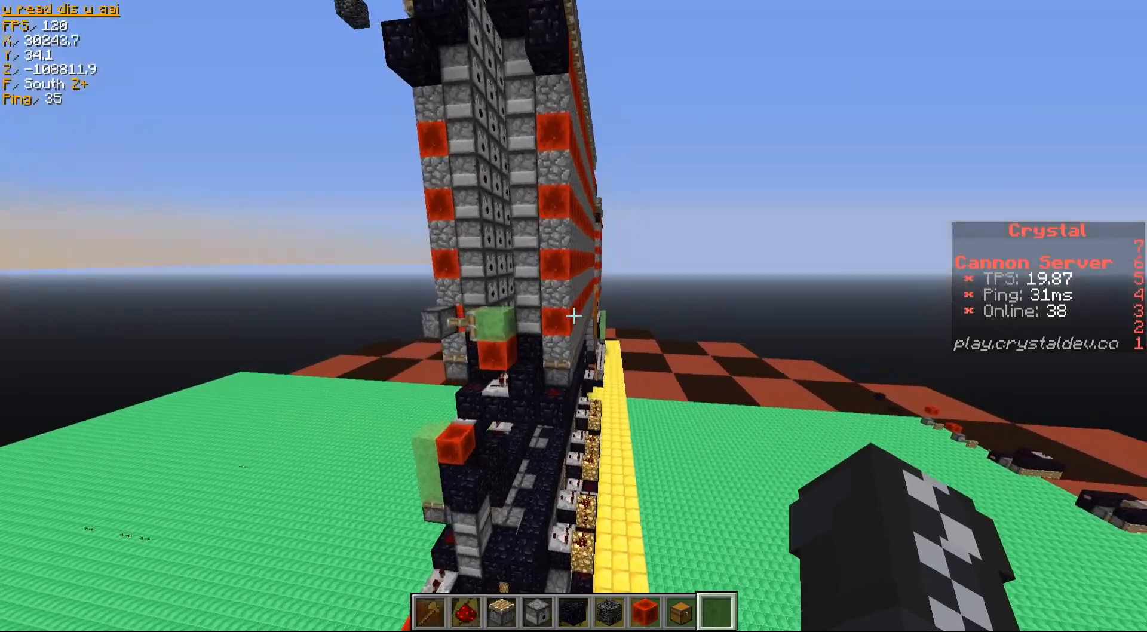
pyautogui.moveTo(574, 315)
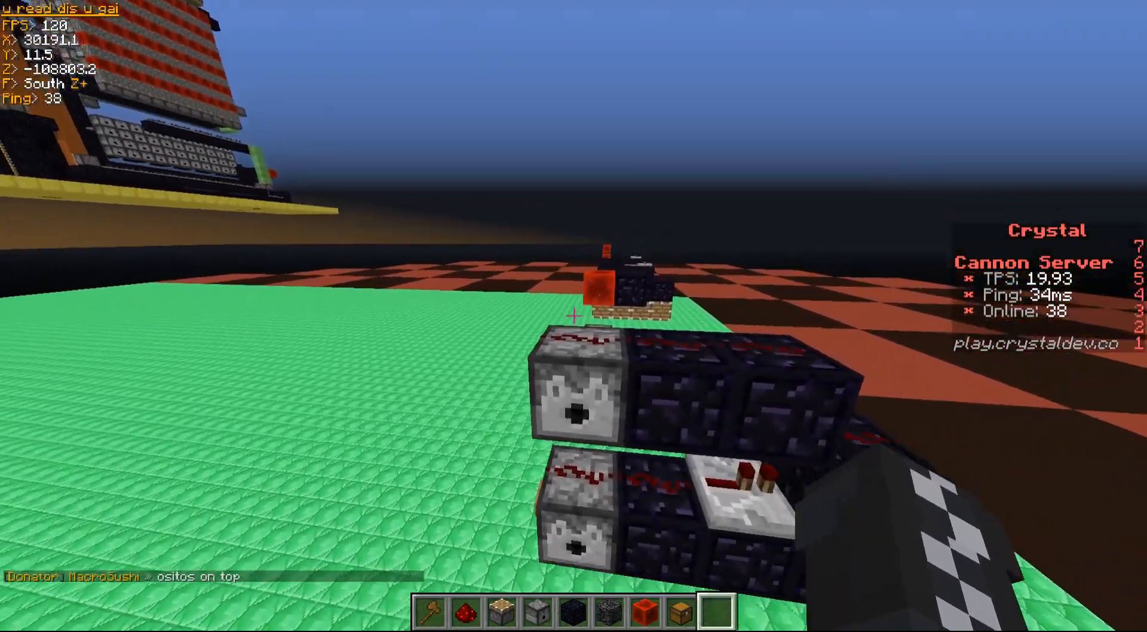
pyautogui.moveTo(573, 315)
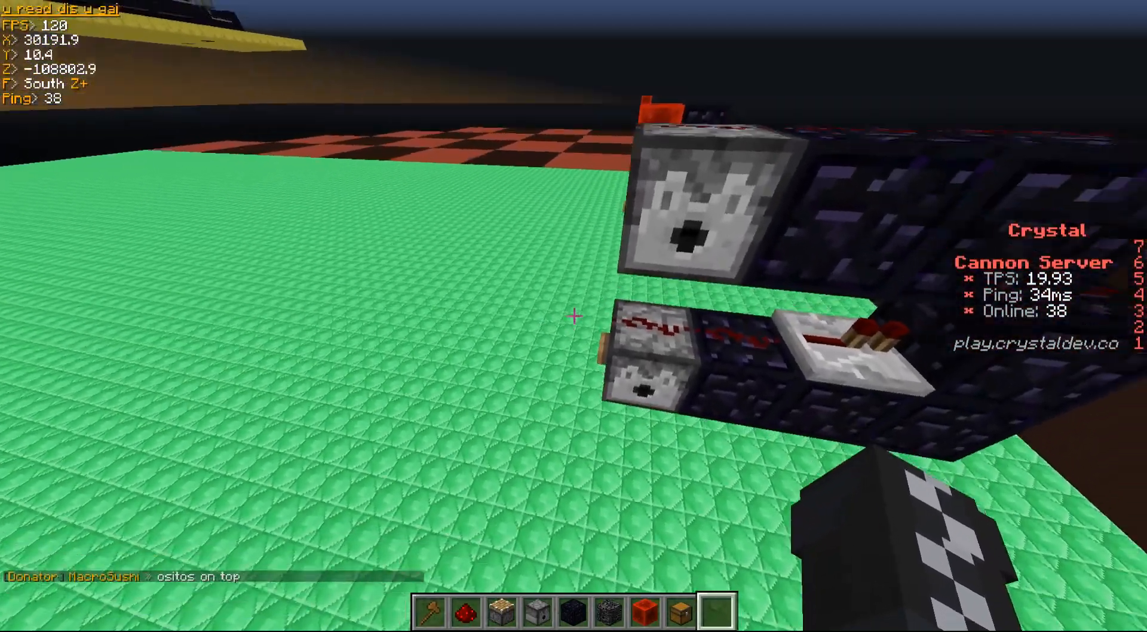